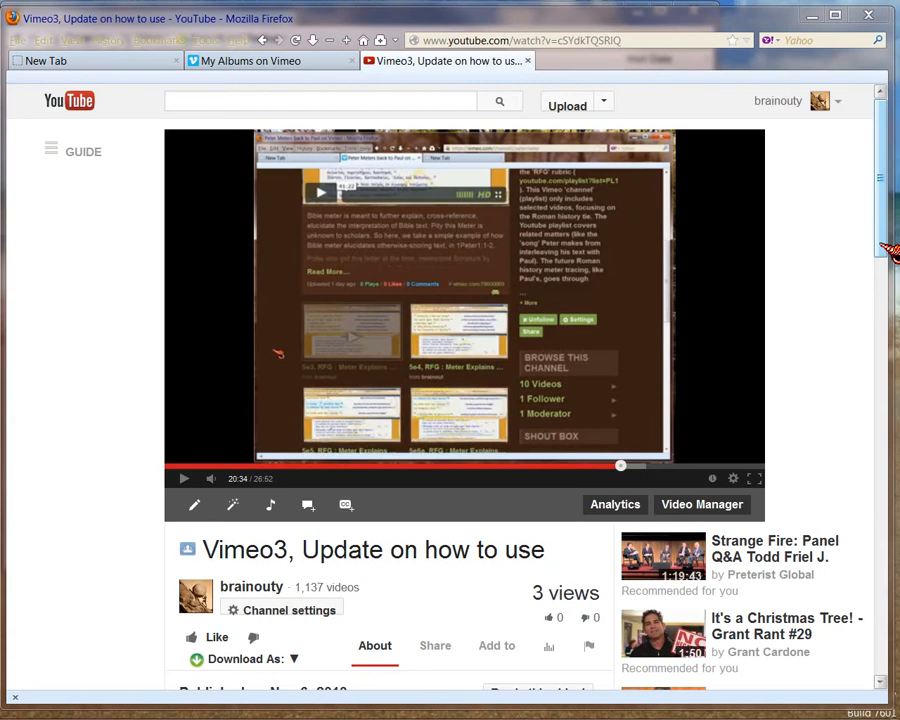
# Scroll the video page down past the description to the 'Changes to YouTube comments' popup.
pyautogui.scroll(-3)
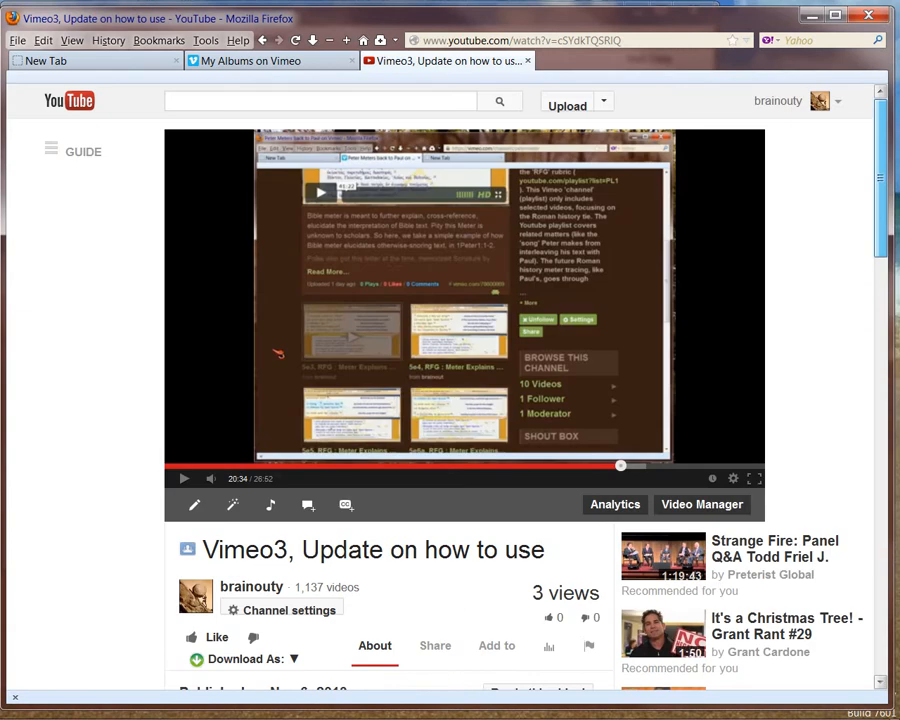
pyautogui.scroll(-3)
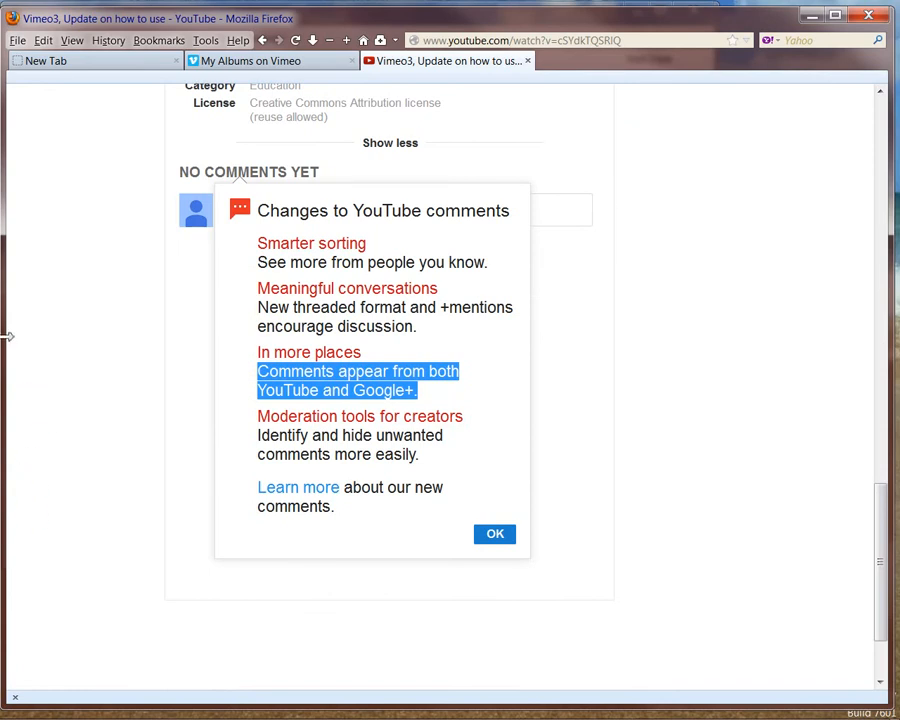
pyautogui.moveTo(44, 312)
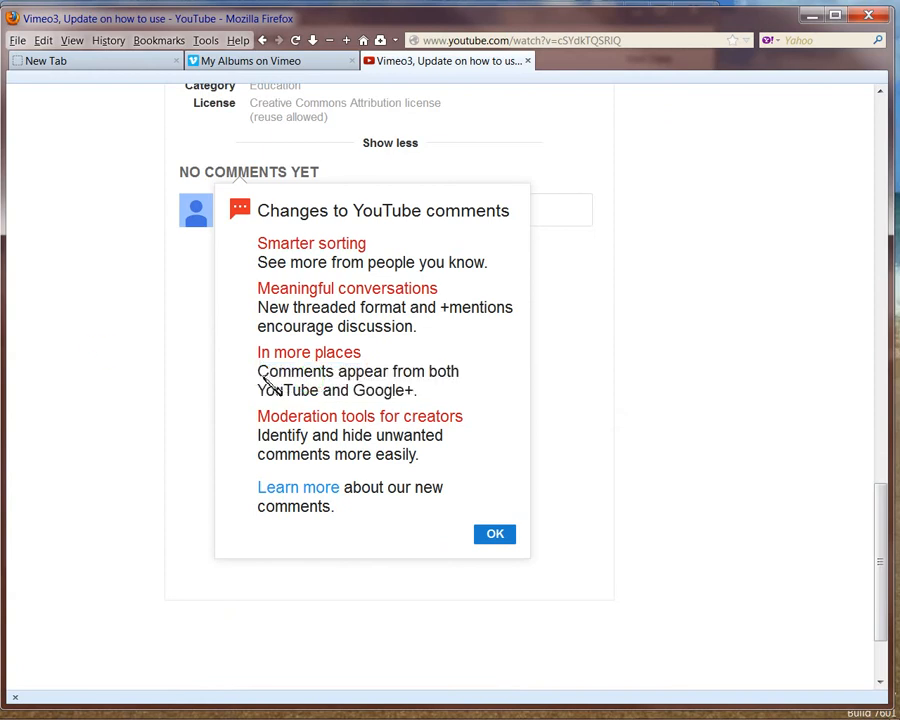
# Highlight 'Comments appear from both YouTube and Google+', then select just the word 'Google+'.
pyautogui.moveTo(256, 370); pyautogui.dragTo(408, 390)
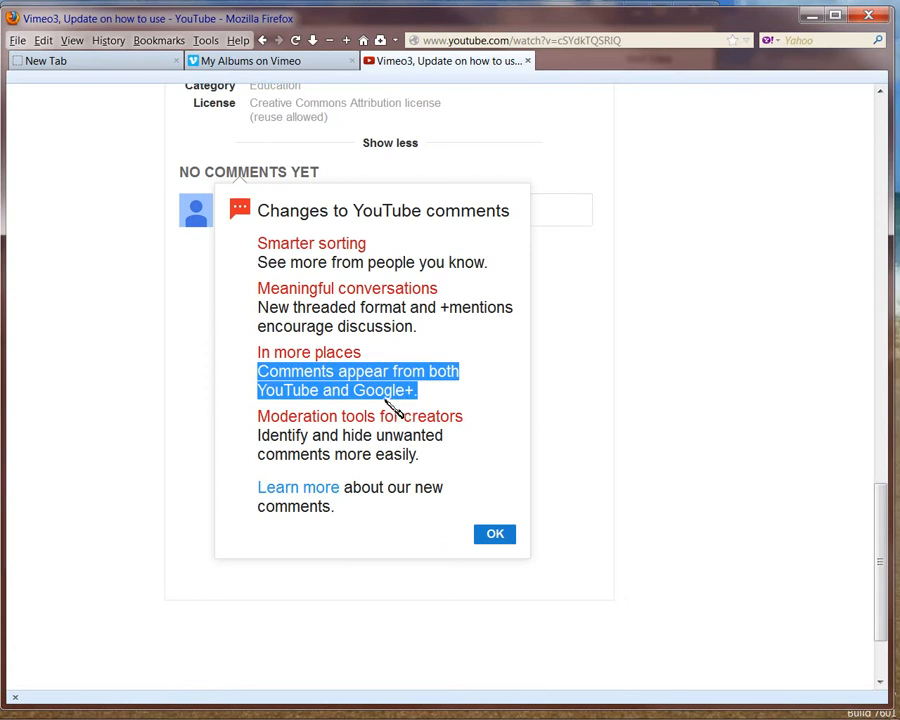
pyautogui.moveTo(390, 410)
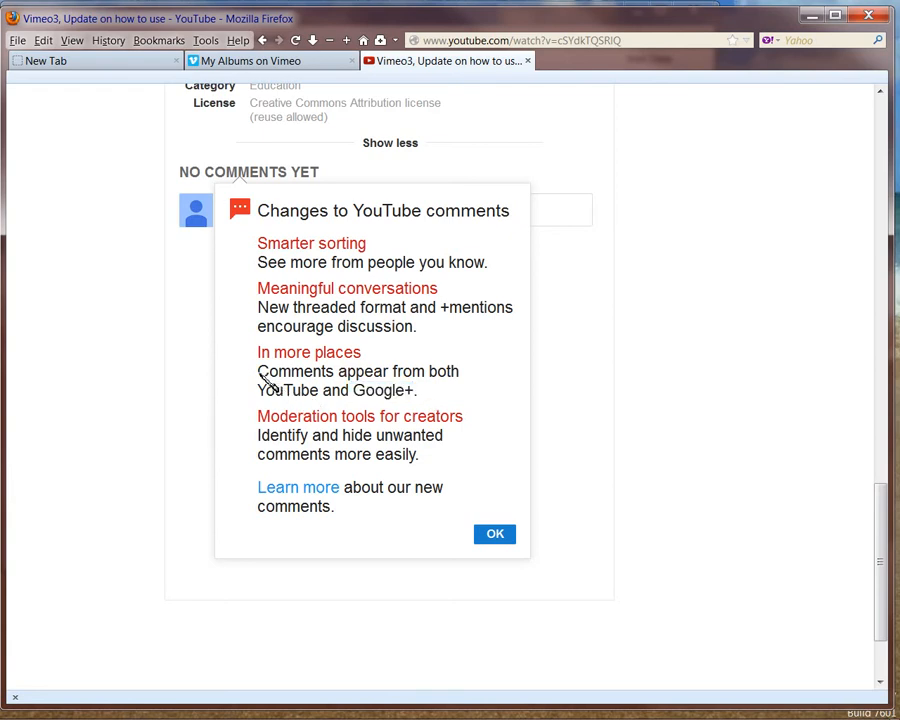
pyautogui.doubleClick(294, 370)
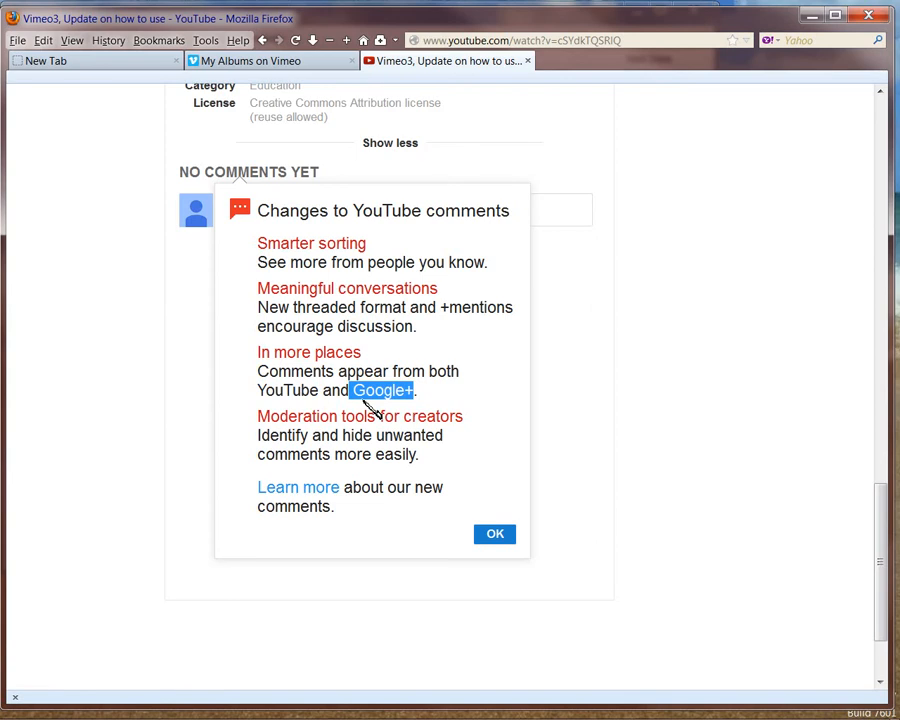
pyautogui.moveTo(380, 410)
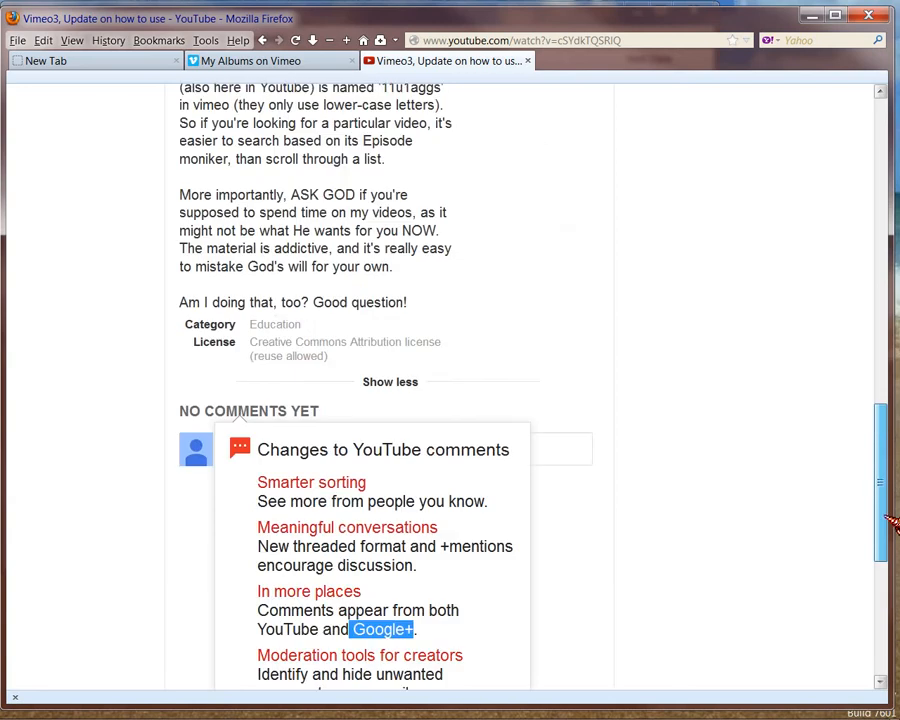
pyautogui.scroll(3)
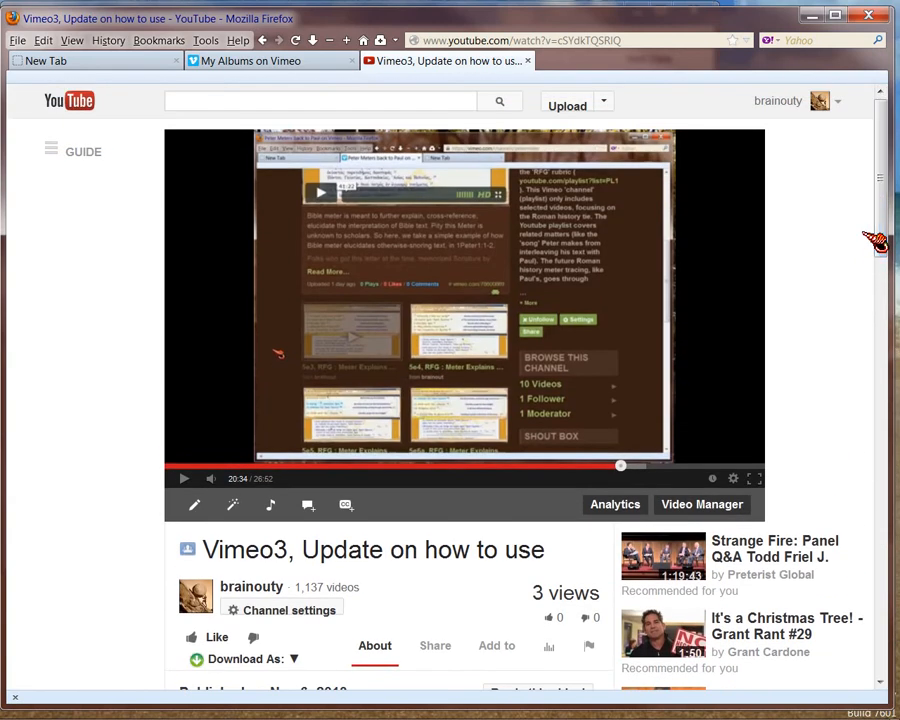
pyautogui.moveTo(112, 552)
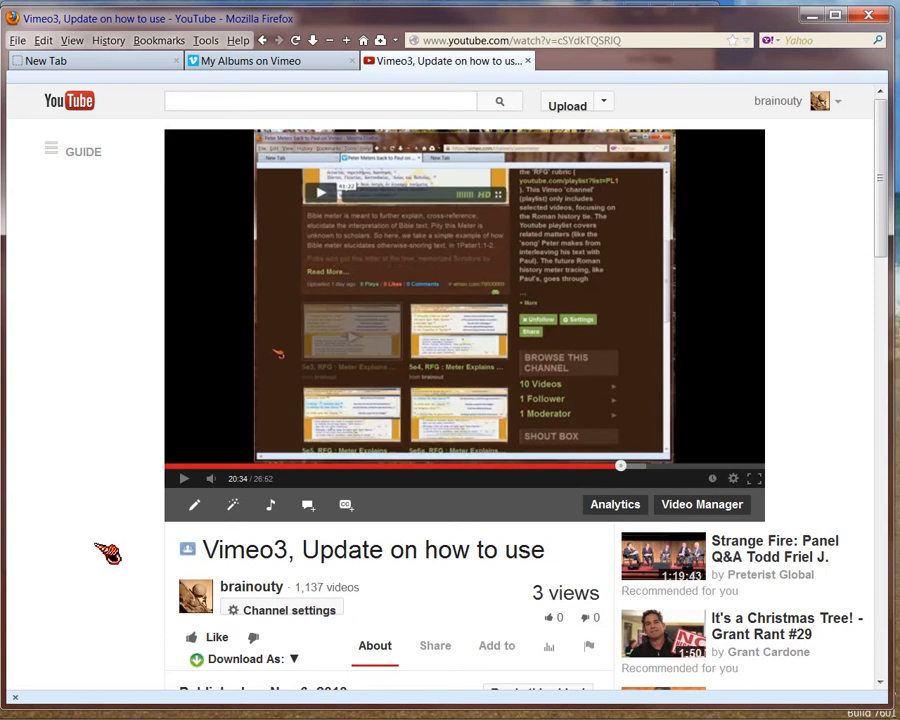
pyautogui.scroll(-3)
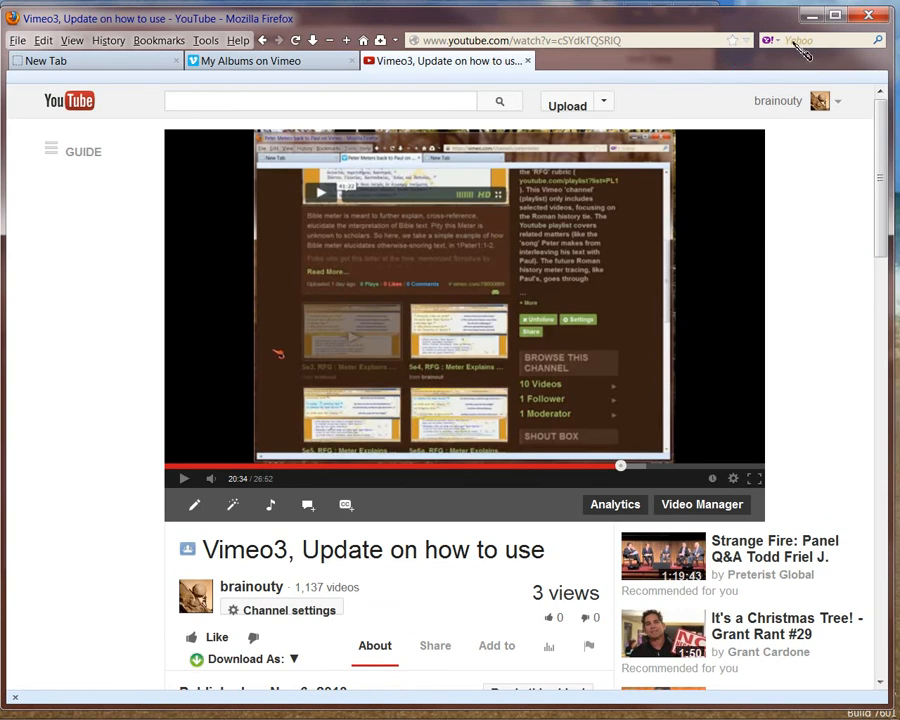
pyautogui.moveTo(790, 44)
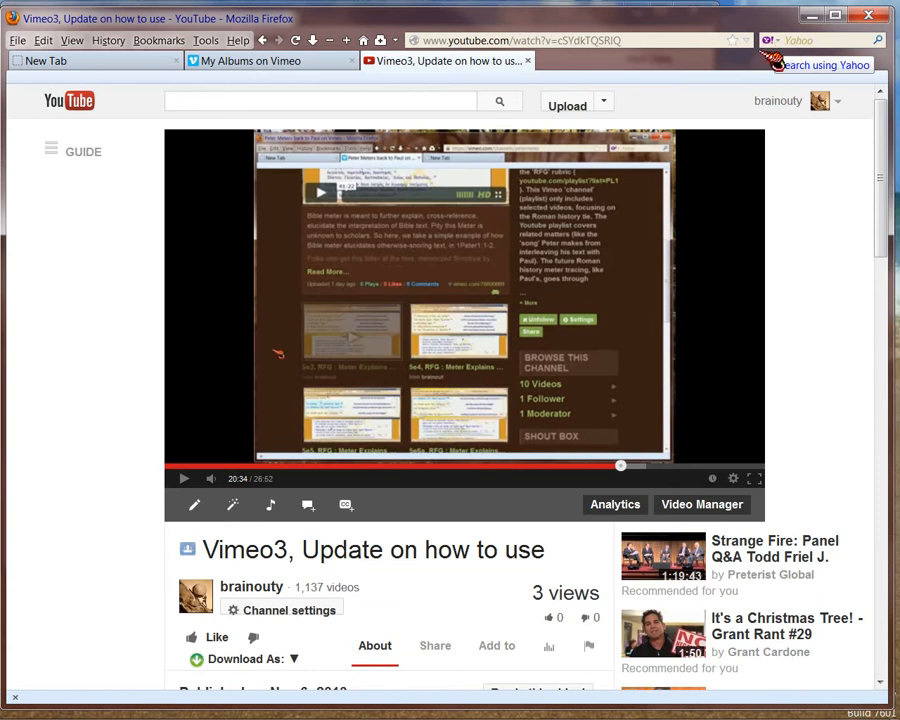
pyautogui.moveTo(92, 544)
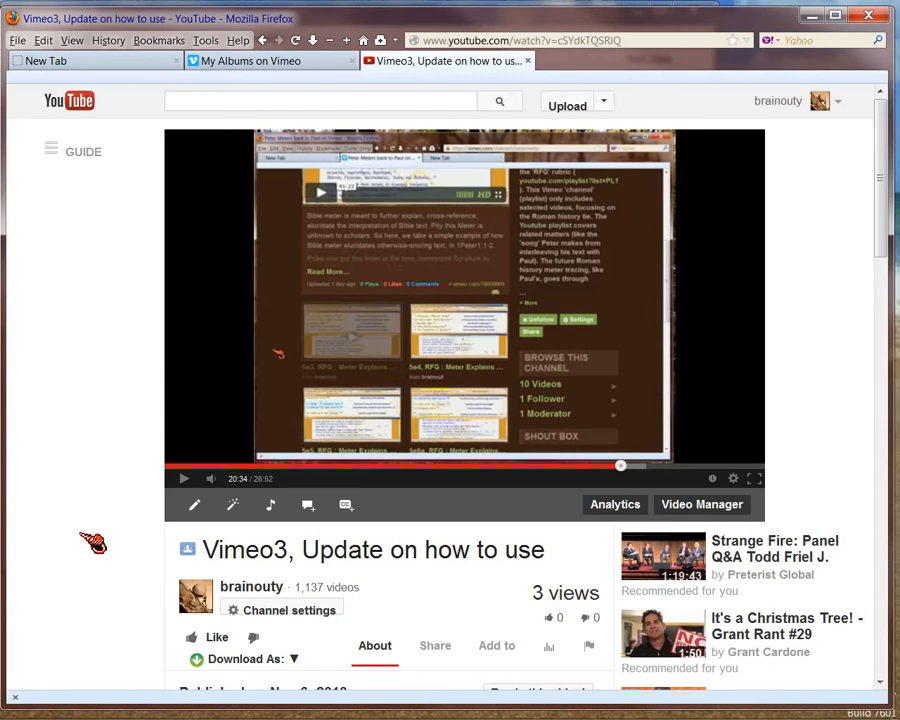
# Scroll through the description to the Vimeo profile, channel, portfolio and album links.
pyautogui.scroll(-3)
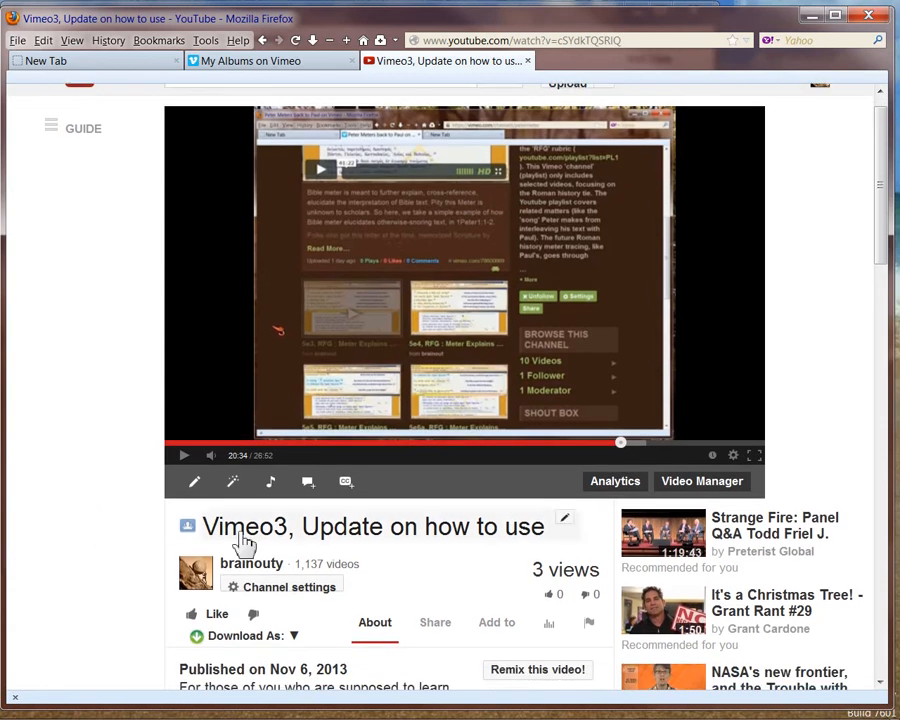
pyautogui.moveTo(244, 540)
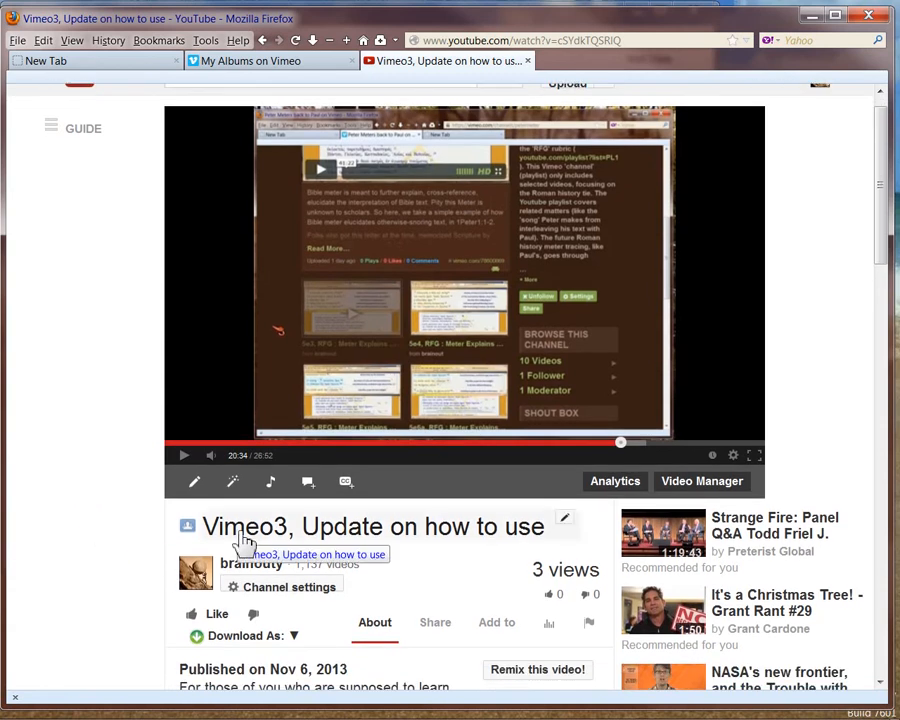
pyautogui.scroll(-3)
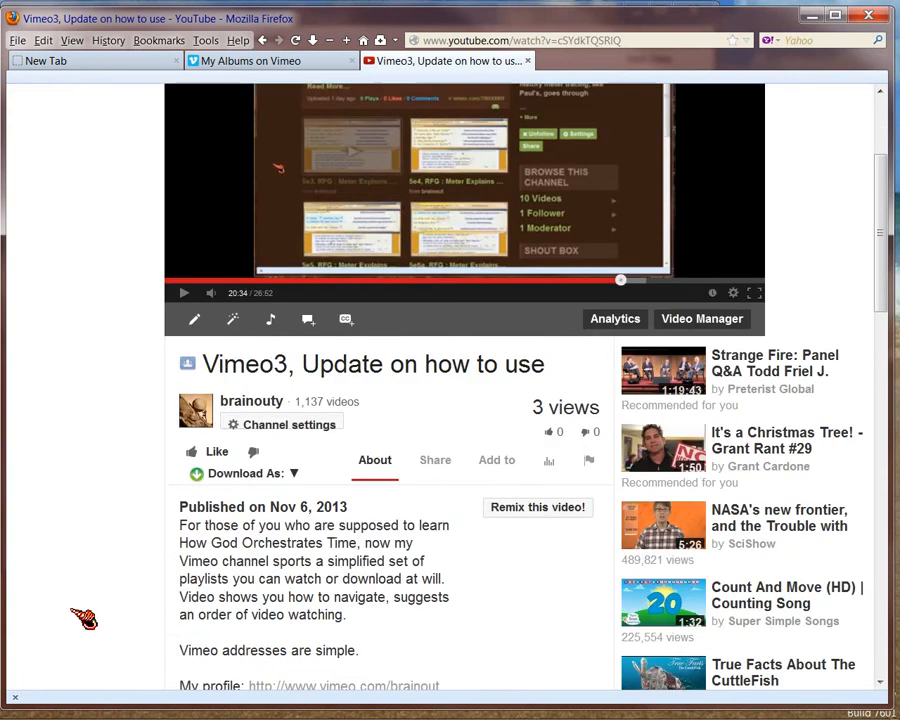
pyautogui.scroll(-3)
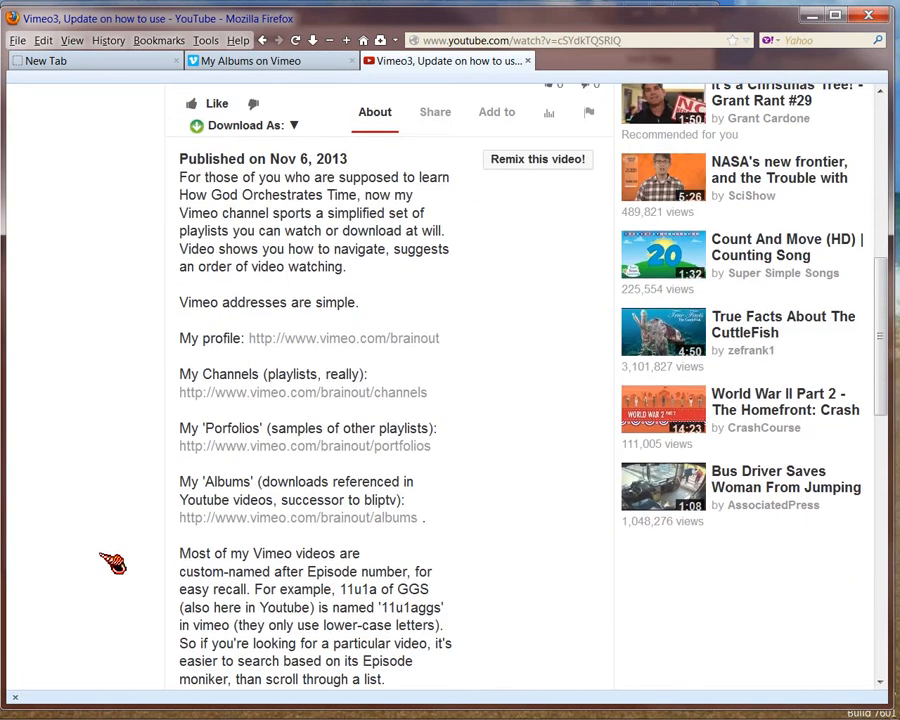
pyautogui.scroll(-3)
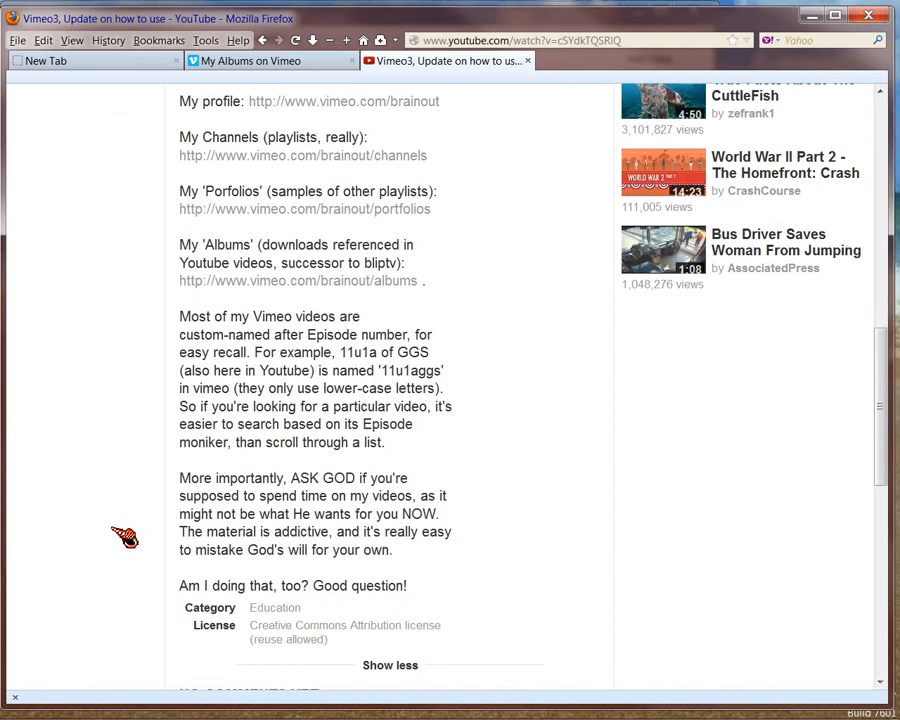
pyautogui.scroll(-3)
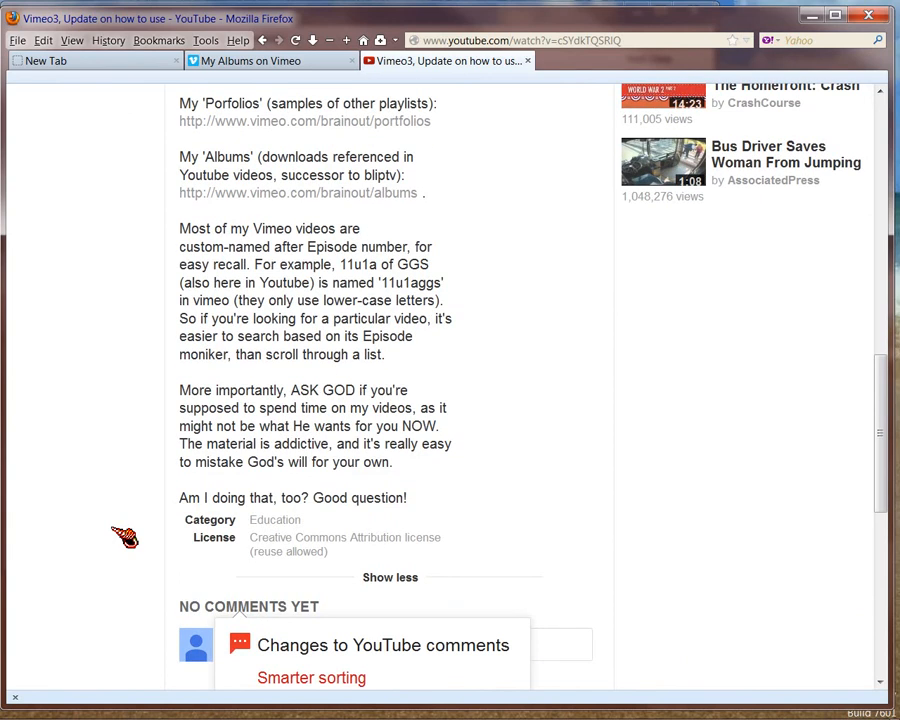
pyautogui.moveTo(94, 440)
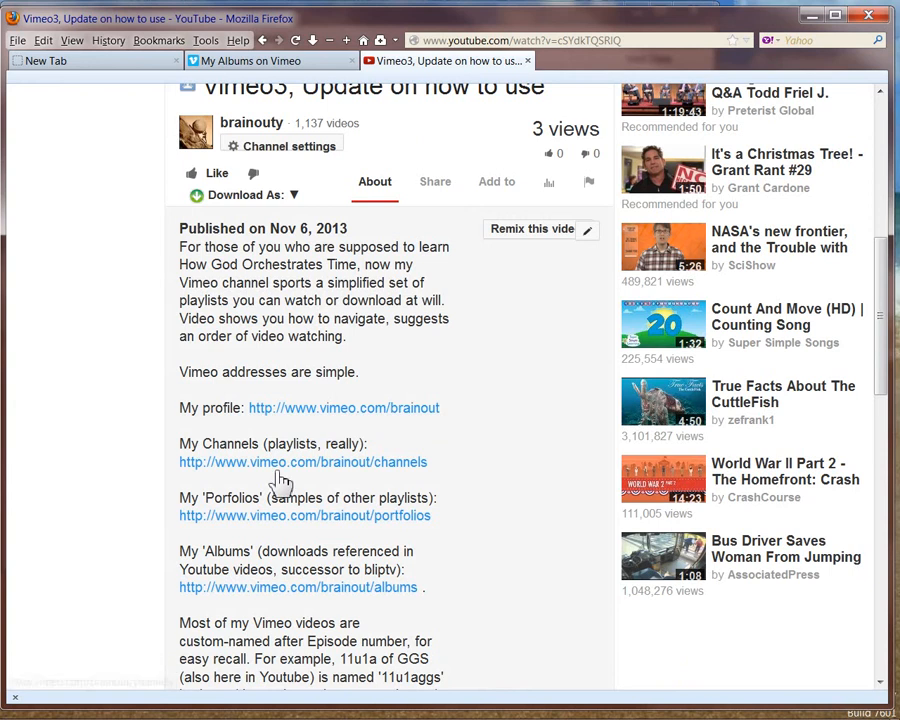
pyautogui.moveTo(276, 530)
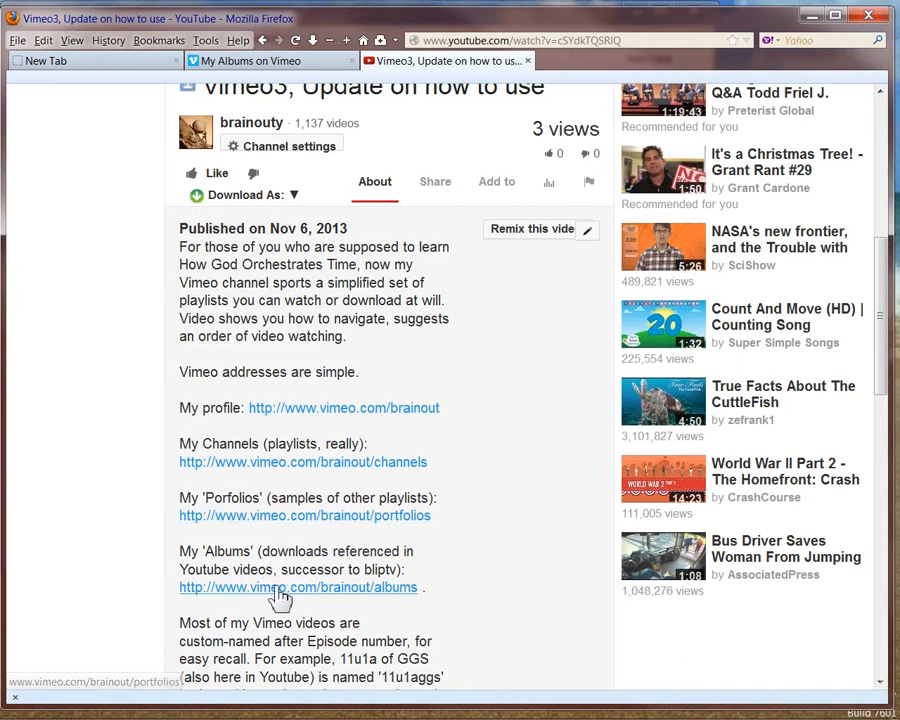
pyautogui.moveTo(280, 588)
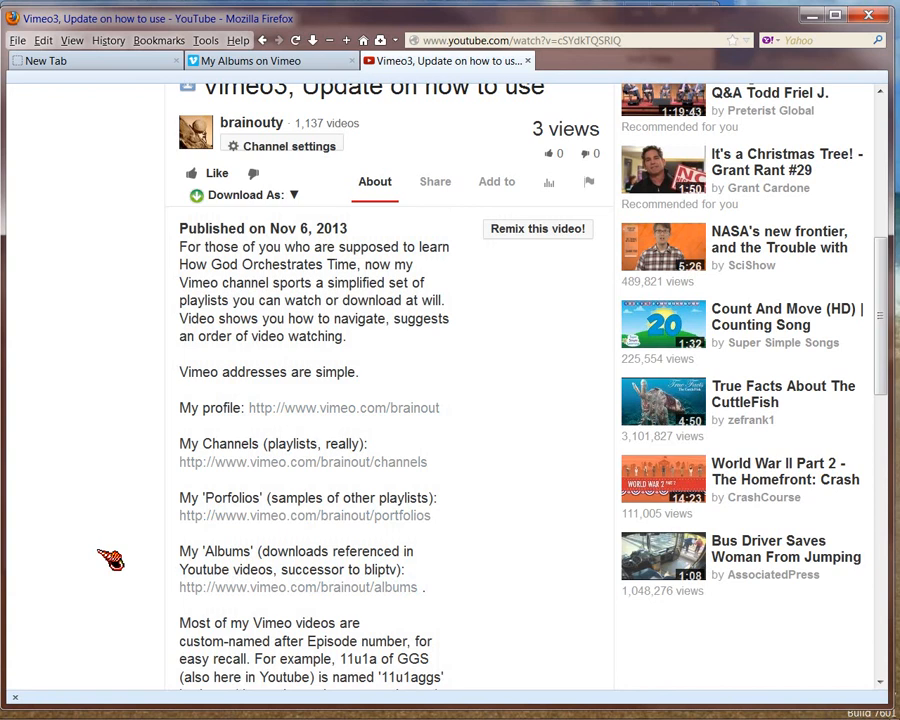
# Scroll to the comments-change popup and highlight the word 'Google+' again.
pyautogui.scroll(3)
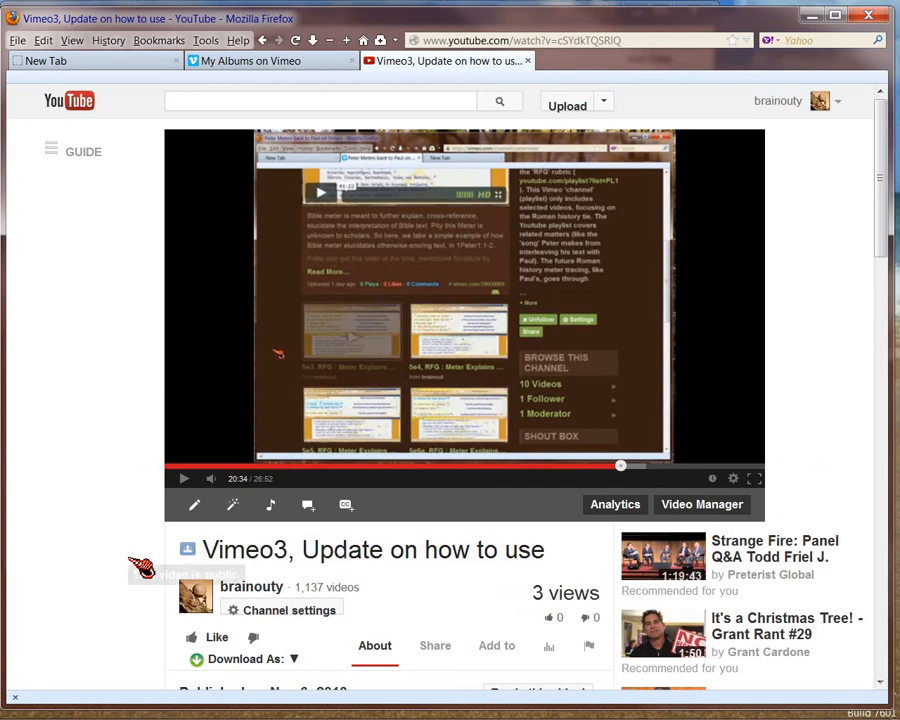
pyautogui.scroll(-3)
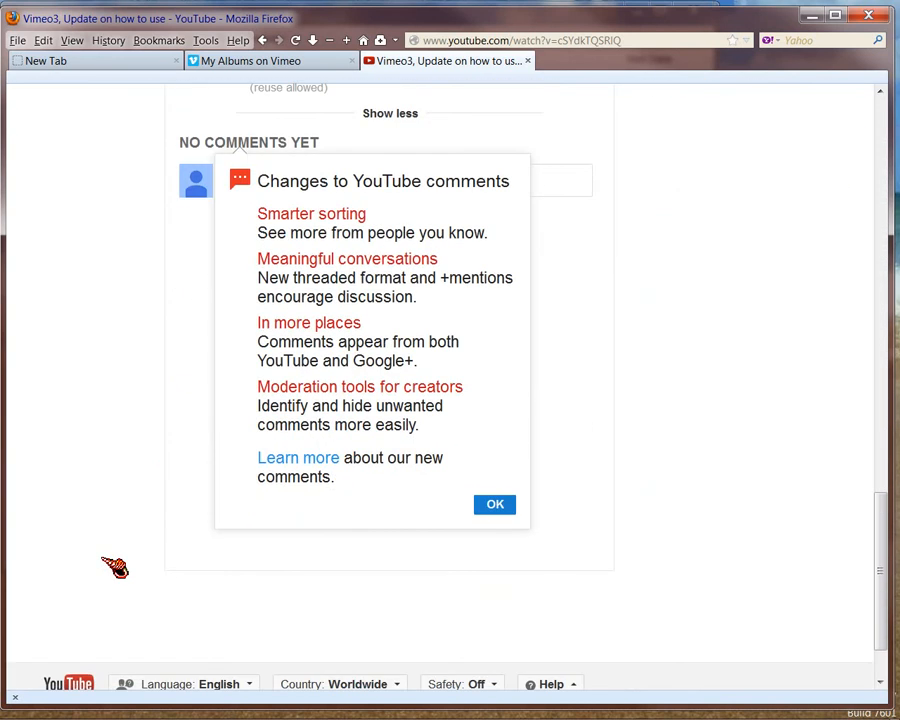
pyautogui.moveTo(264, 348)
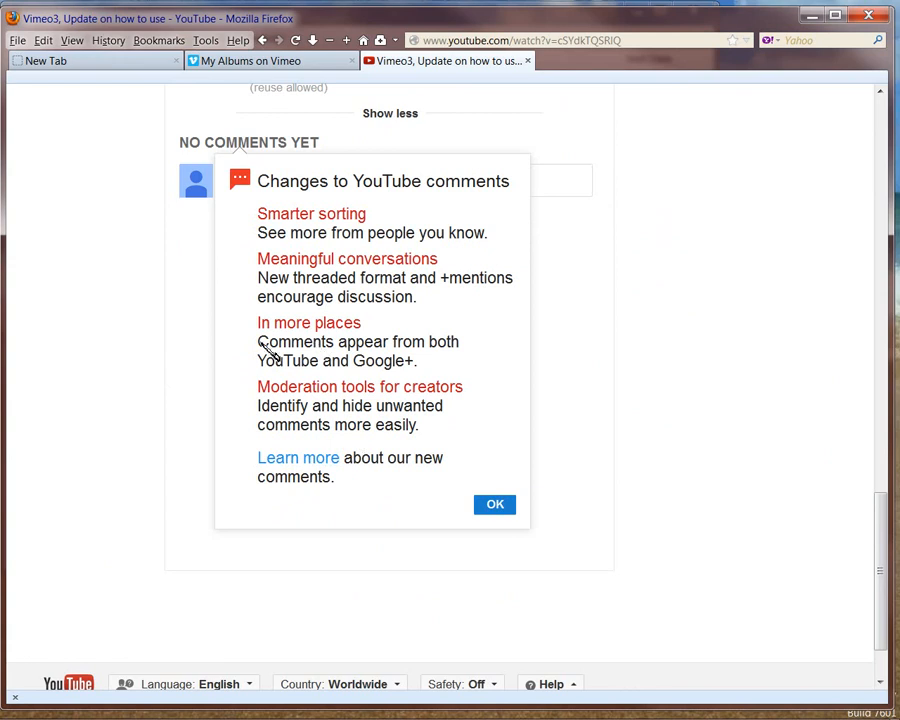
pyautogui.moveTo(256, 340); pyautogui.dragTo(414, 360)
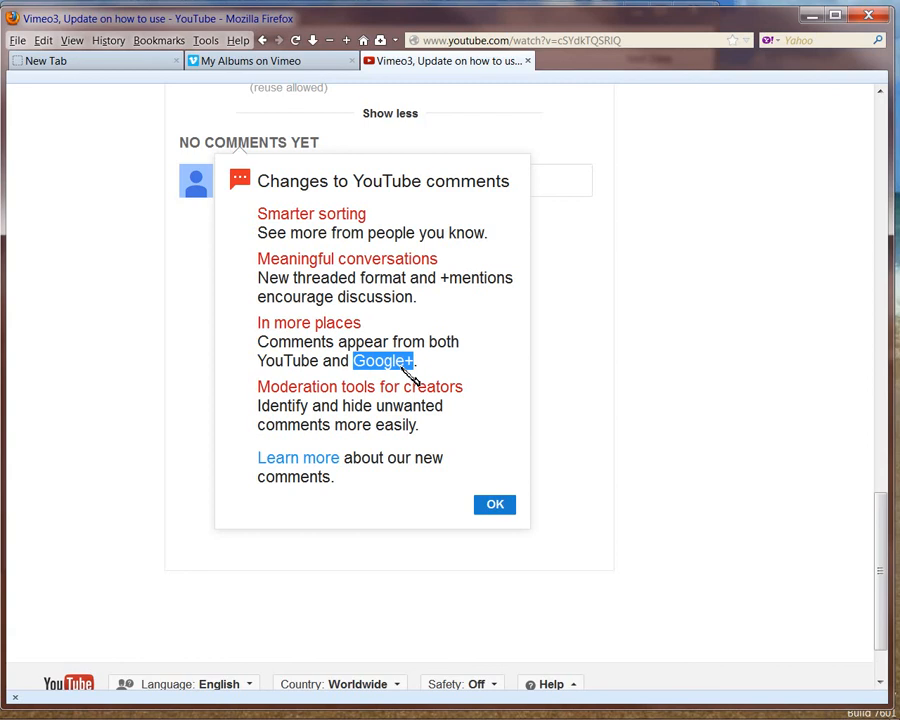
pyautogui.moveTo(840, 480)
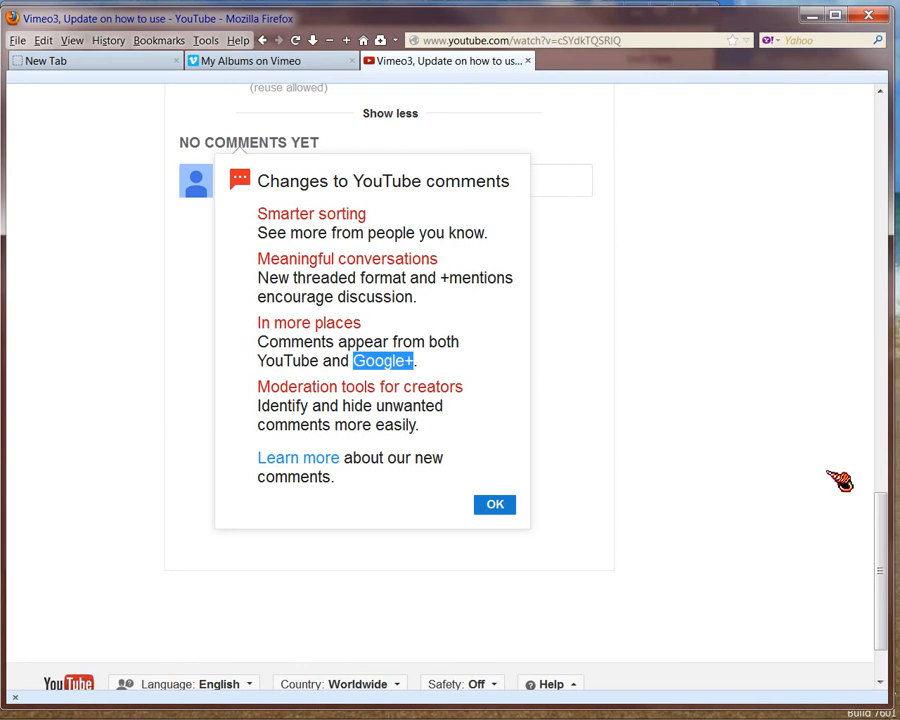
# Move the page back to the video's title and description area.
pyautogui.scroll(-3)
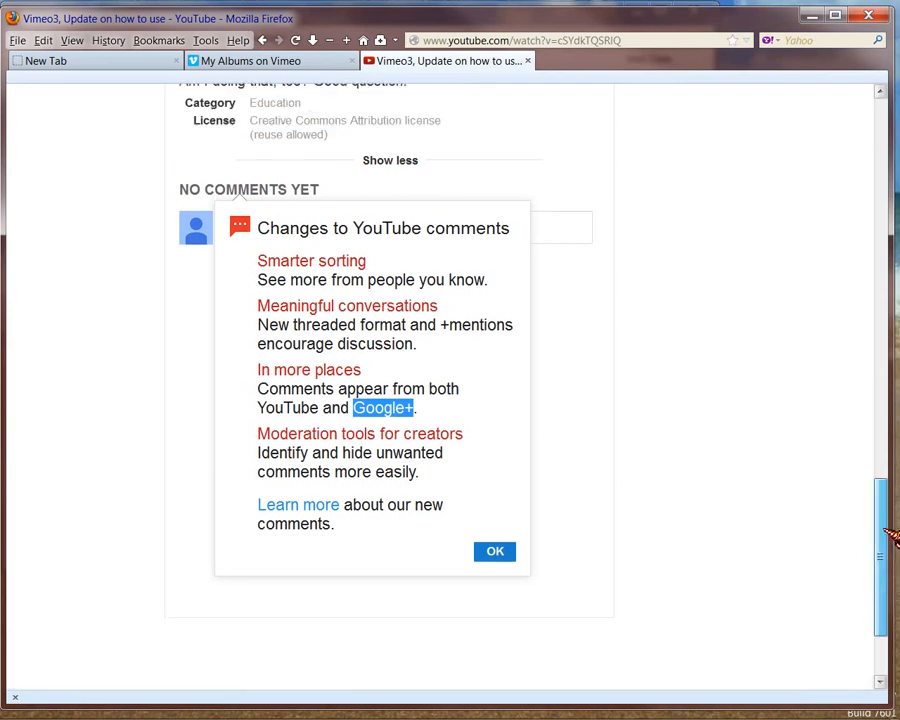
pyautogui.click(494, 552)
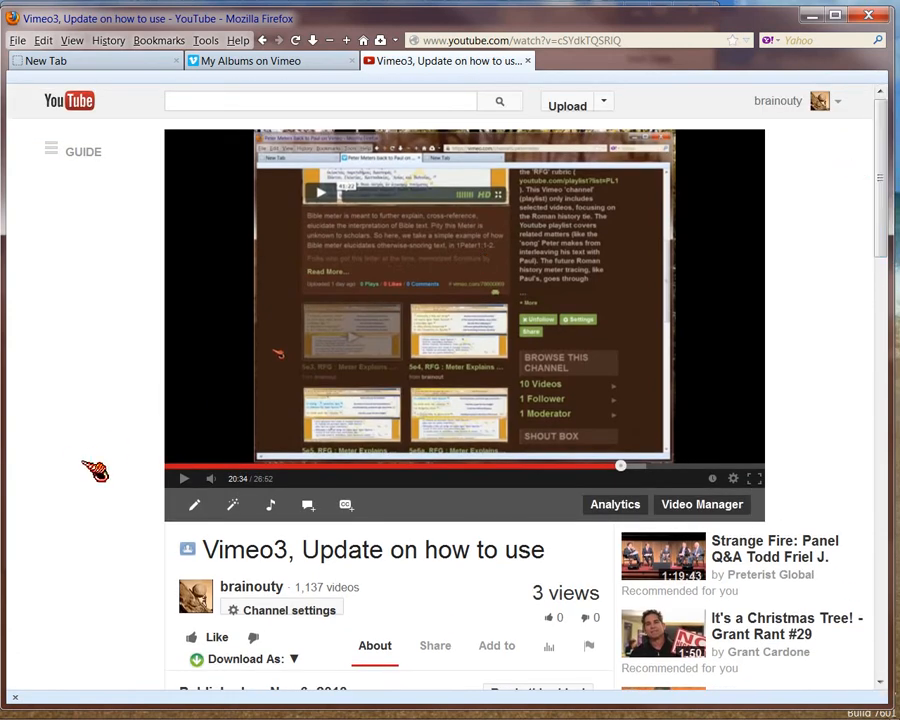
pyautogui.scroll(-3)
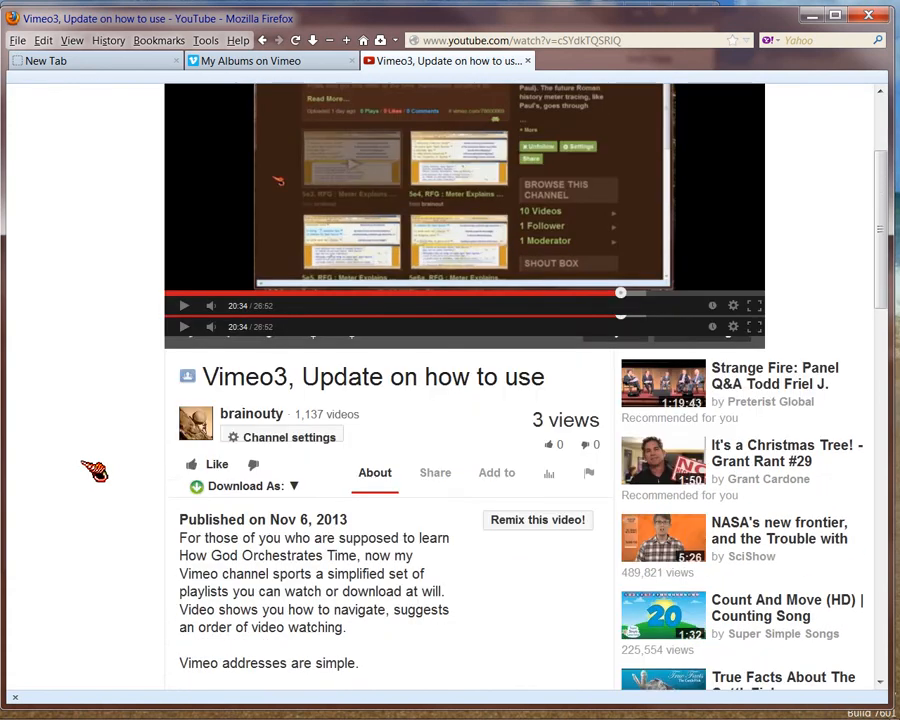